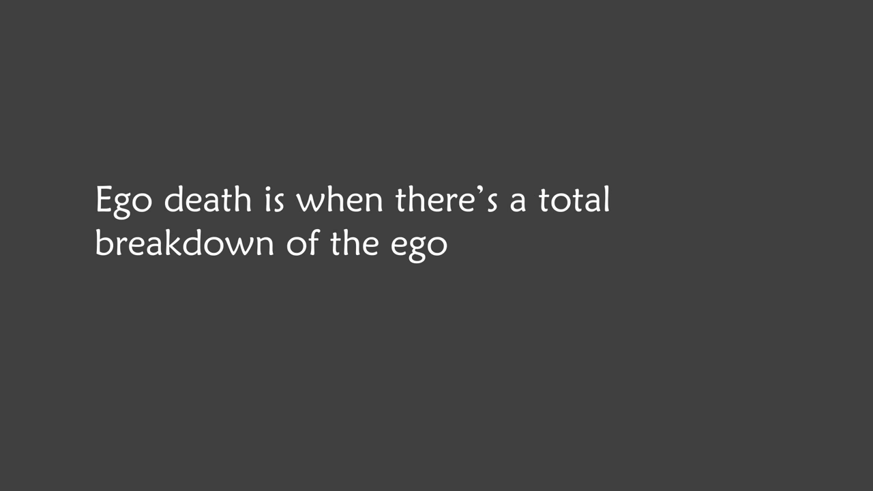
{"action": "type", "text": "or a total loss of the subjective sel"}
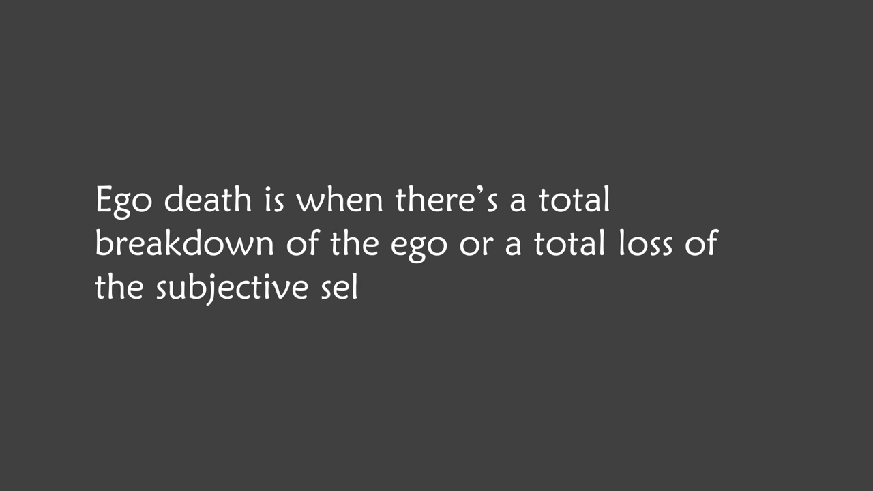